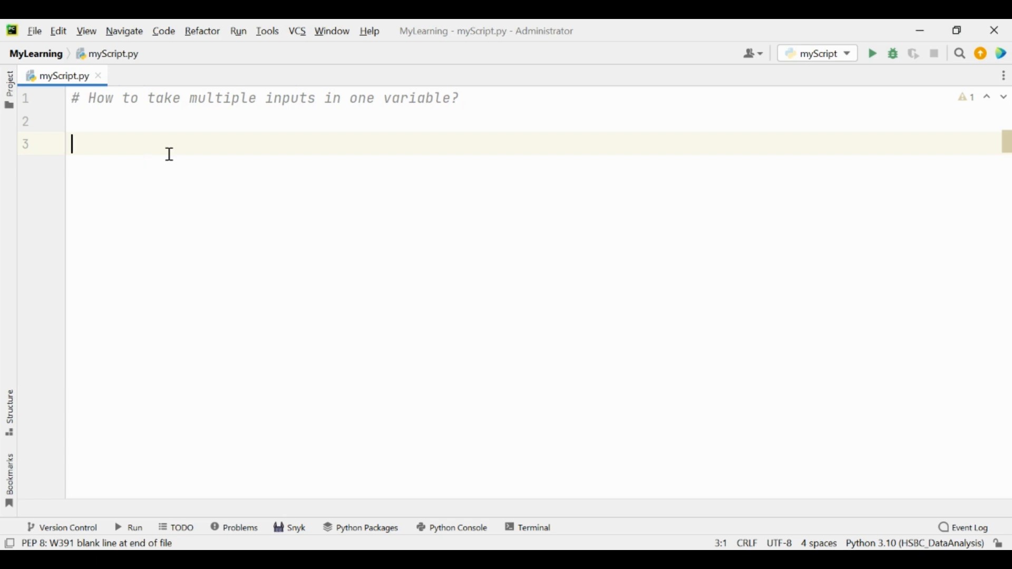
# Write v = input() on line 3 and highlight the input function
pyautogui.write('v')
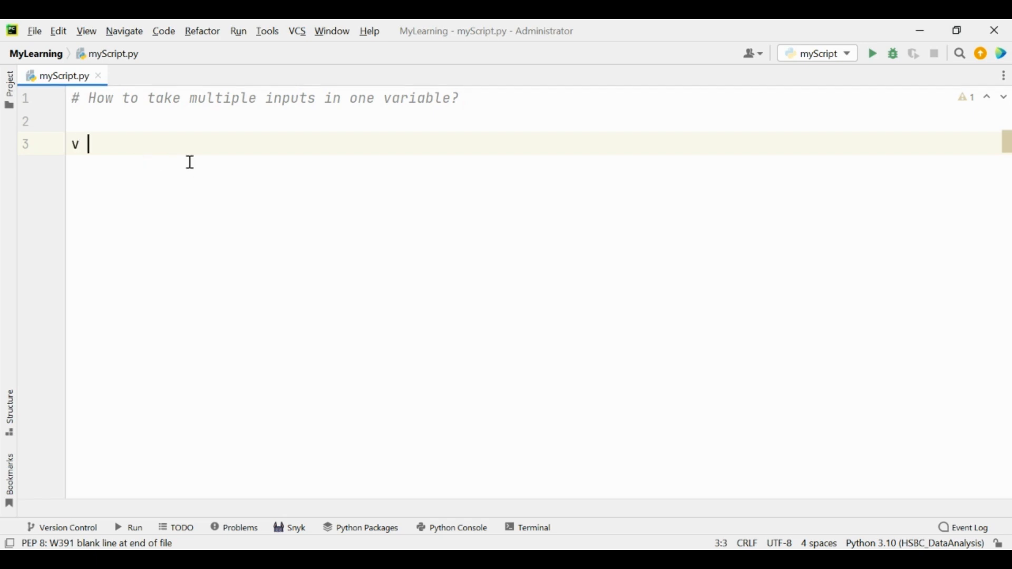
pyautogui.write('= inpu')
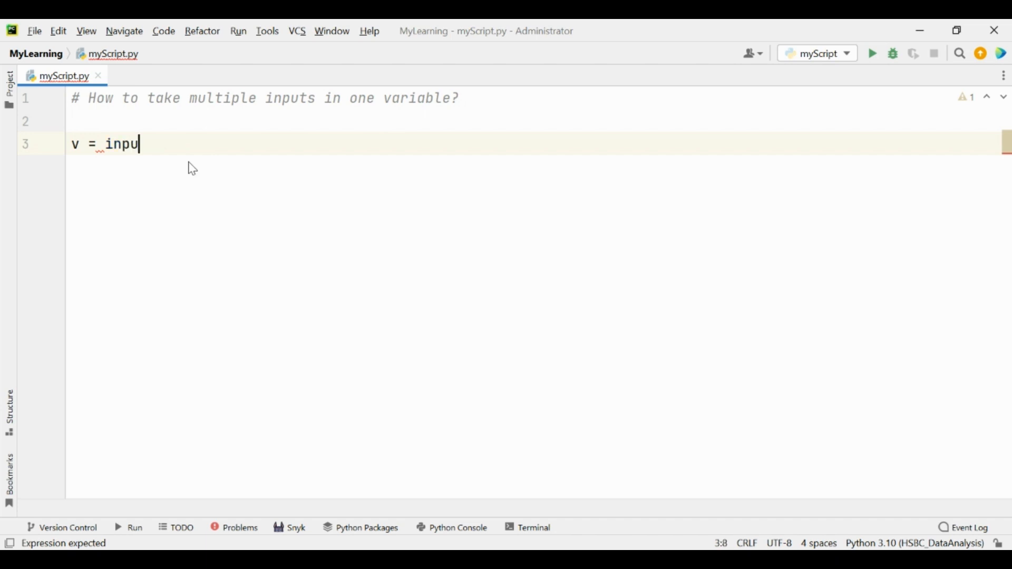
pyautogui.write('t()')
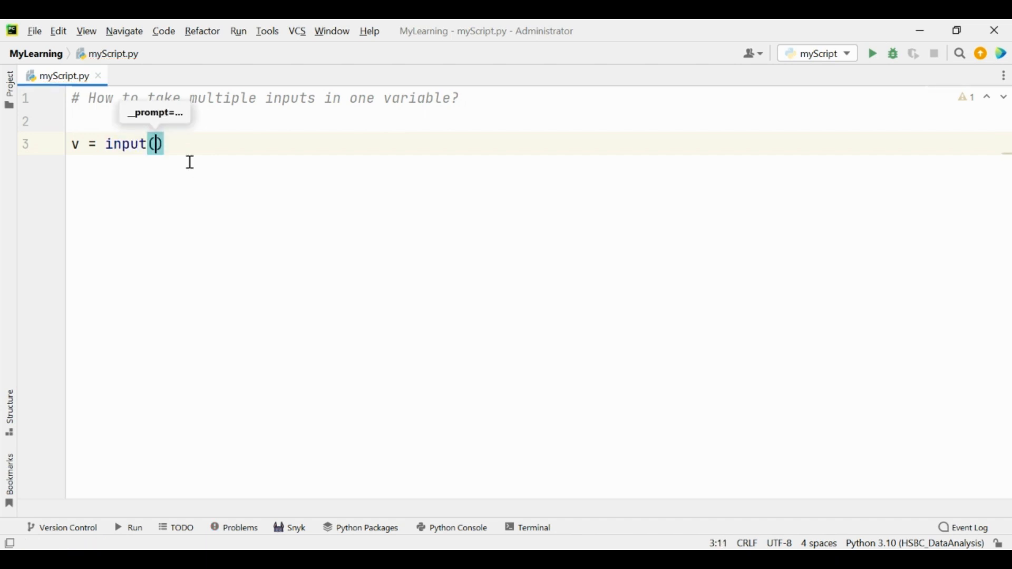
pyautogui.moveTo(113, 150)
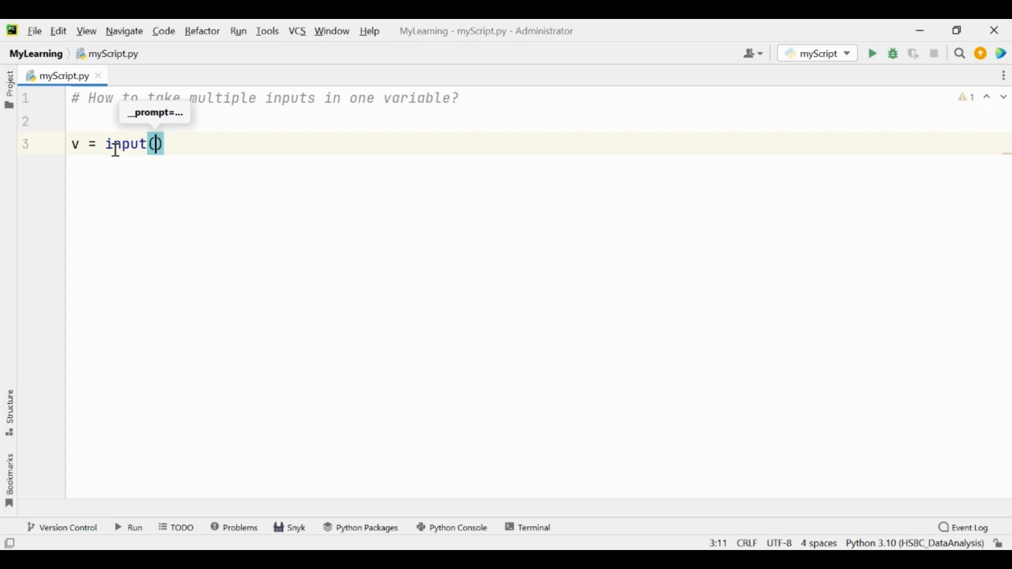
pyautogui.write(')')
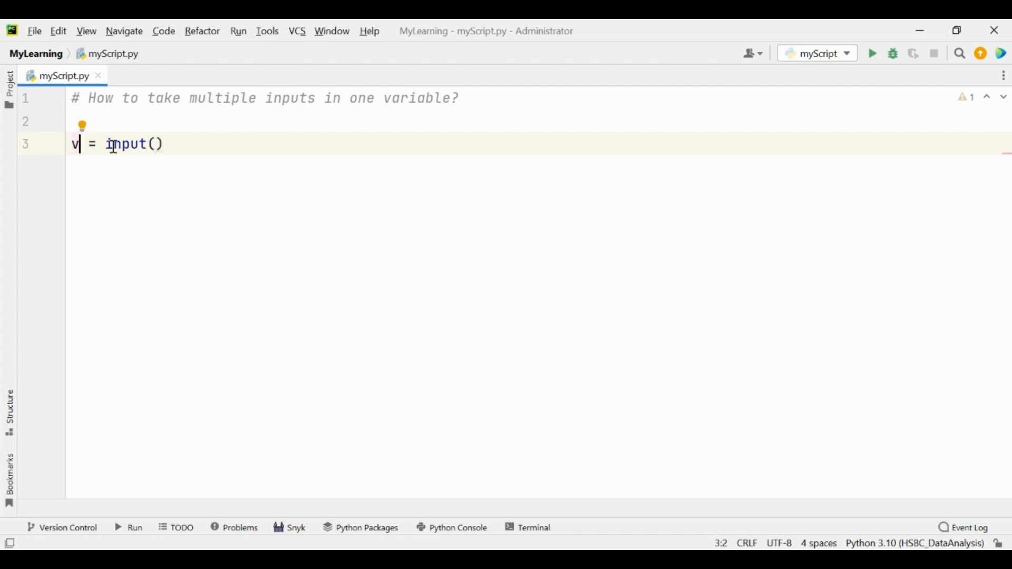
pyautogui.doubleClick(125, 143)
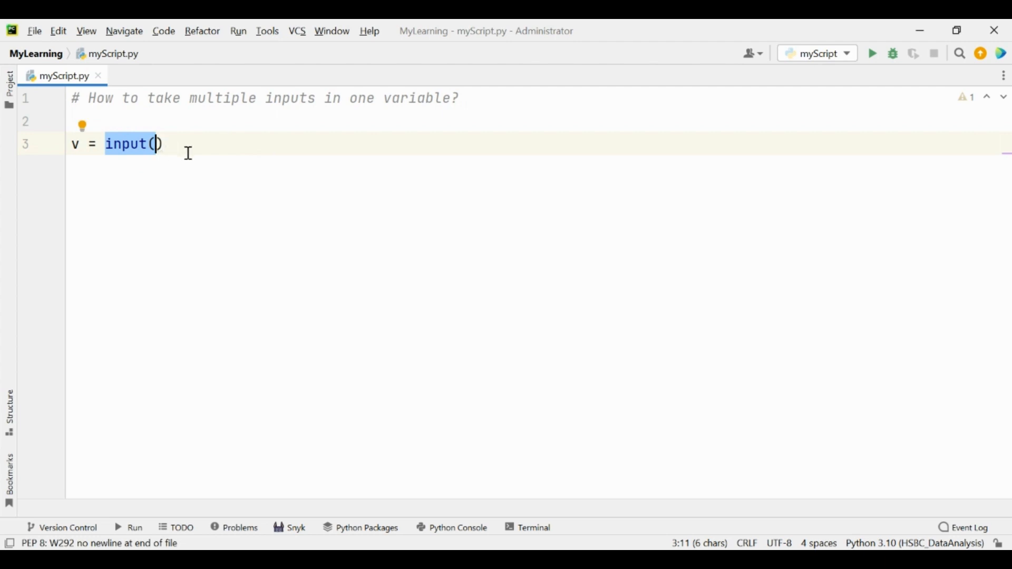
# Make line 3 read v = input().split() and add print(v) on line 4
pyautogui.write('.spli')
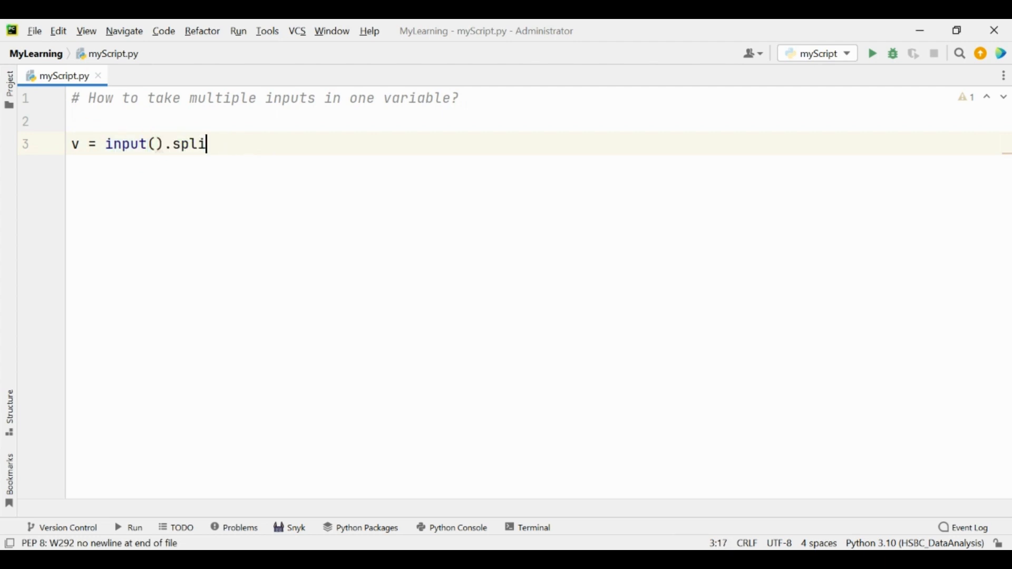
pyautogui.write('t()')
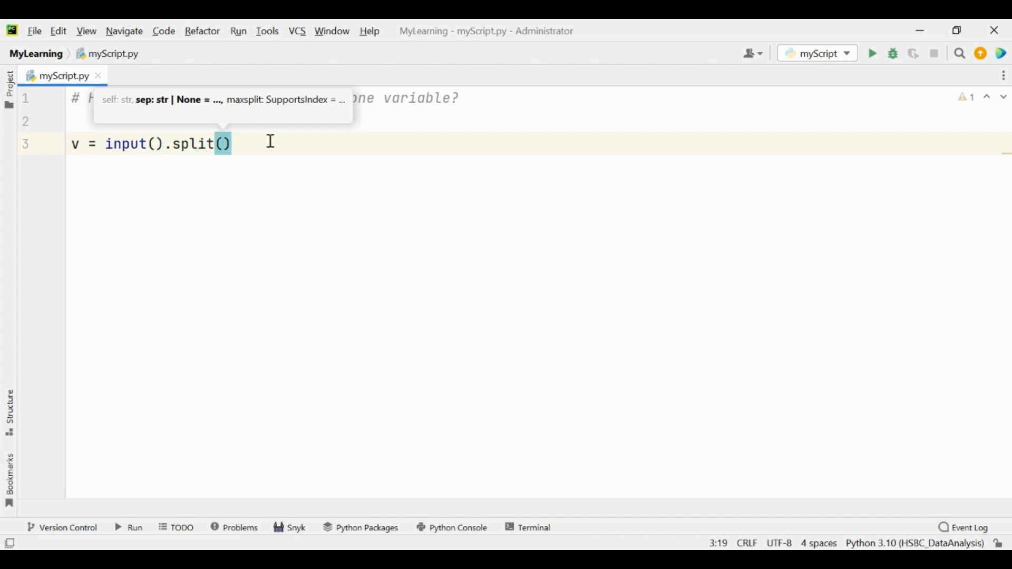
pyautogui.write('p')
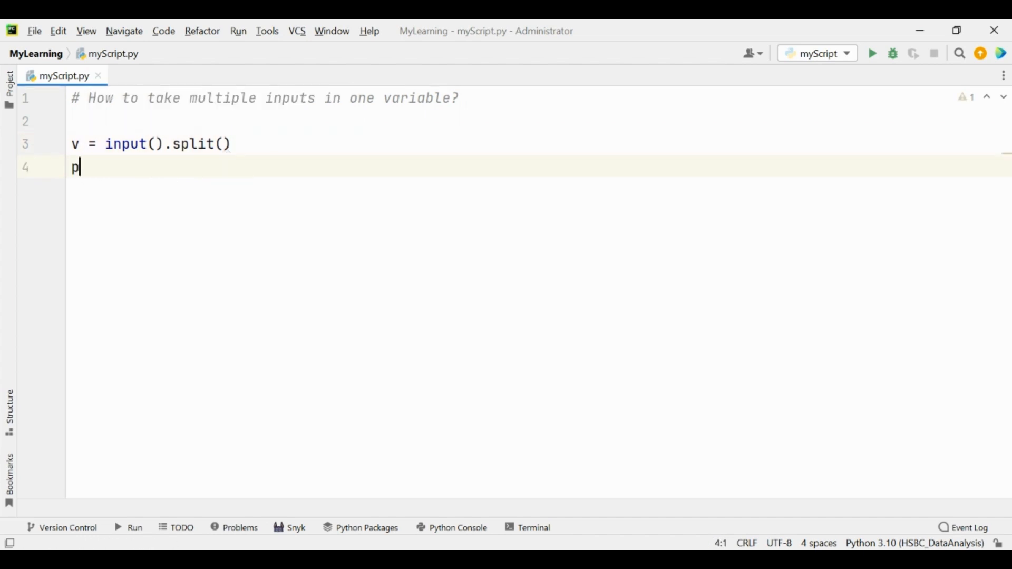
pyautogui.write('rint(v')
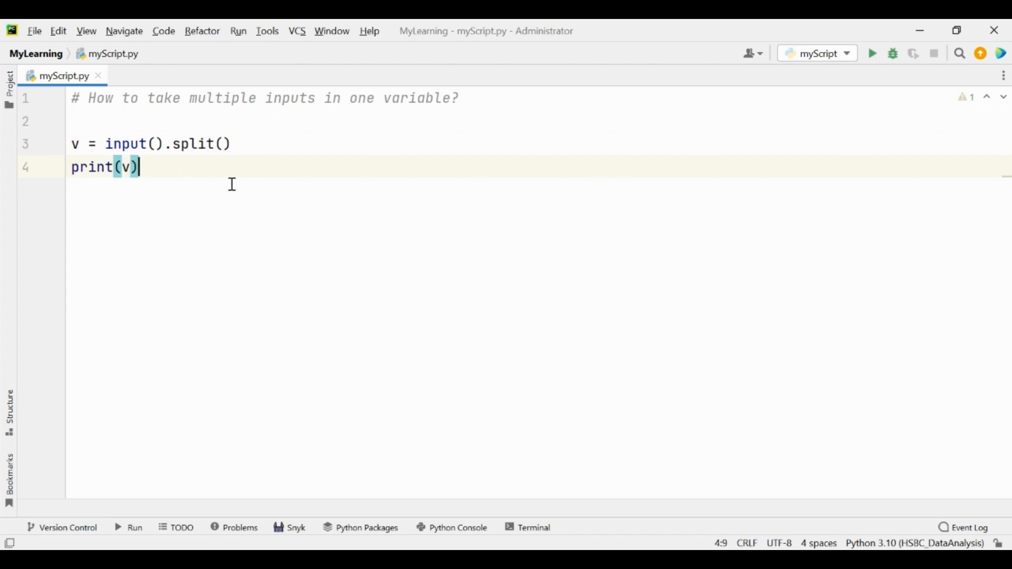
pyautogui.moveTo(520, 407)
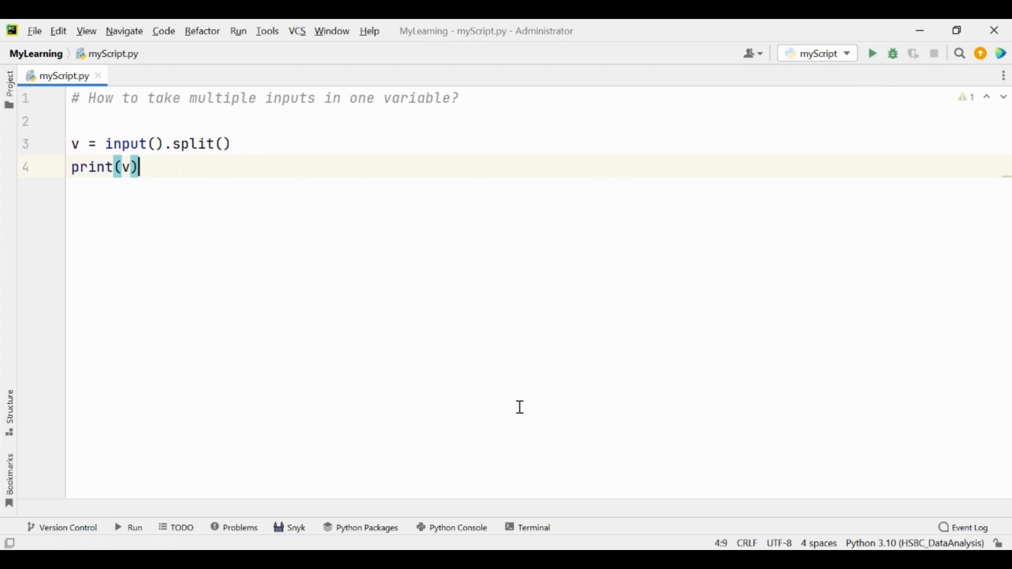
pyautogui.click(872, 54)
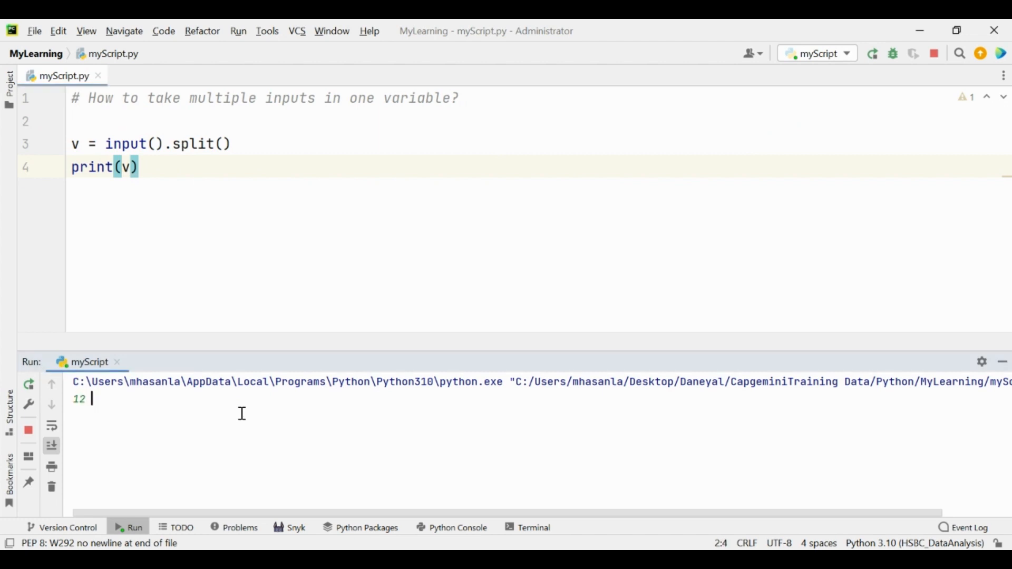
pyautogui.write('34 45 56 5 67')
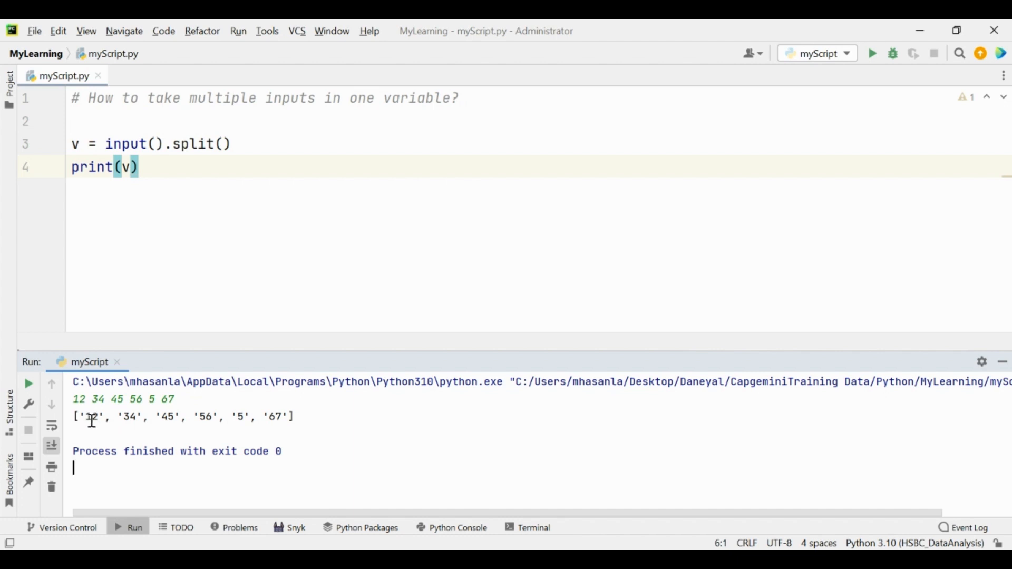
pyautogui.doubleClick(91, 416)
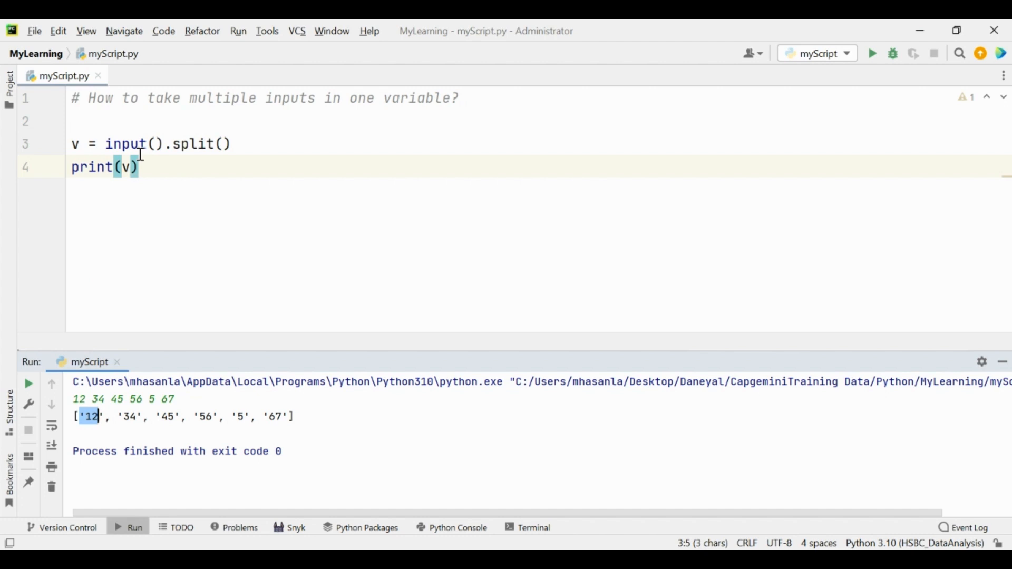
pyautogui.moveTo(172, 208)
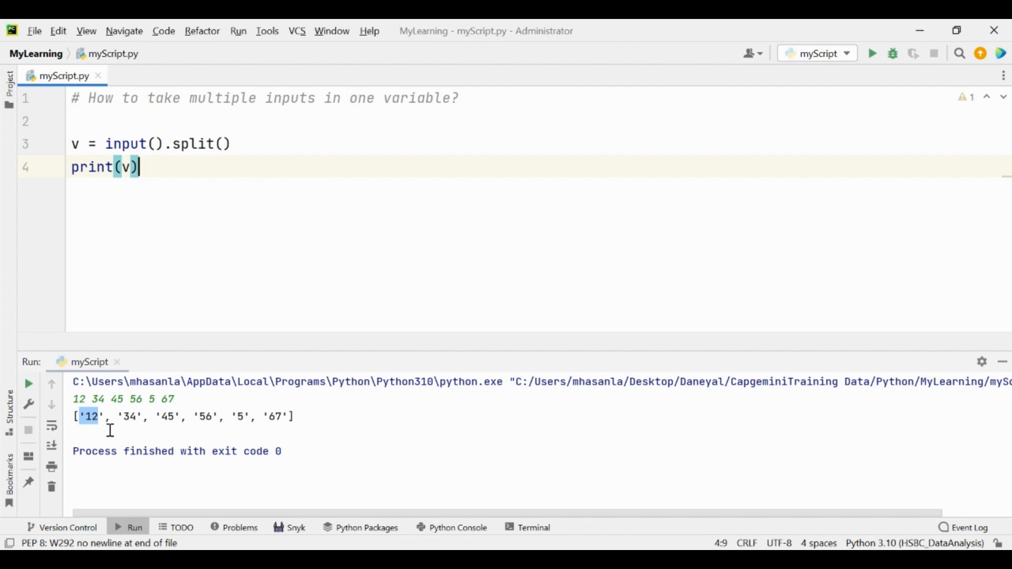
pyautogui.moveTo(182, 413)
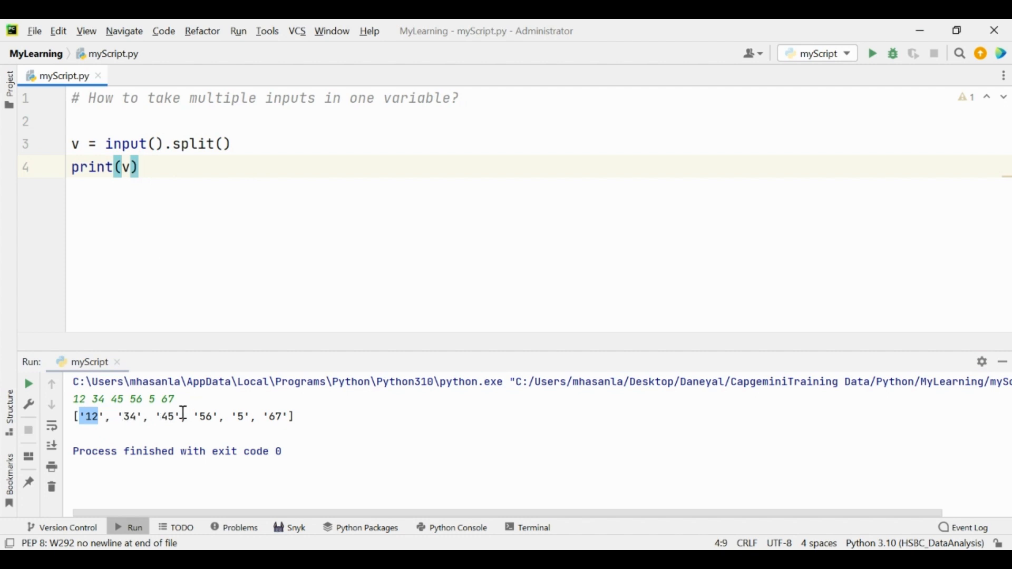
pyautogui.moveTo(113, 144)
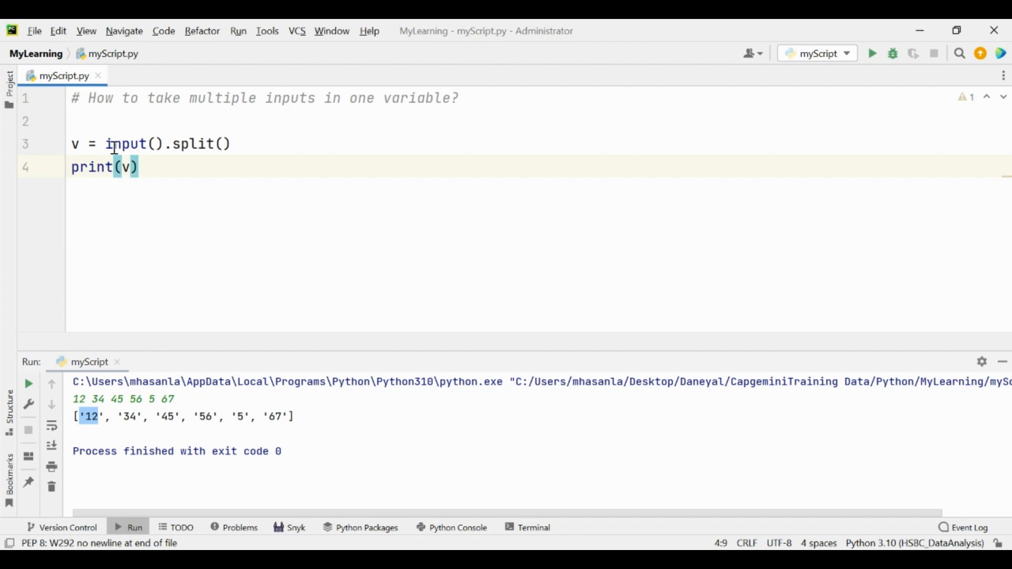
# Rewrite line 3 as v = list(map(int, input().split())) and highlight the list wrapper
pyautogui.write('map')
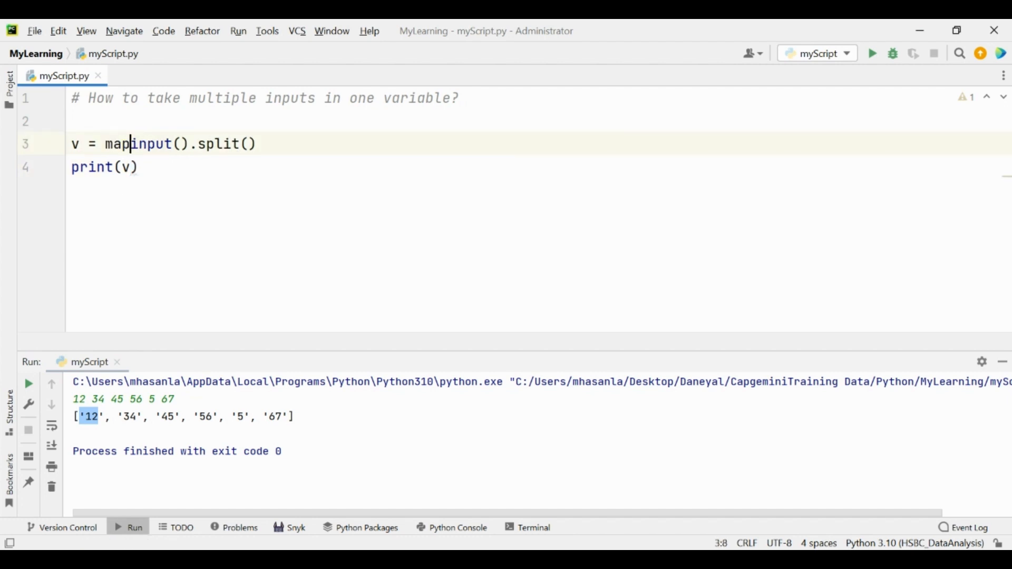
pyautogui.write('(')
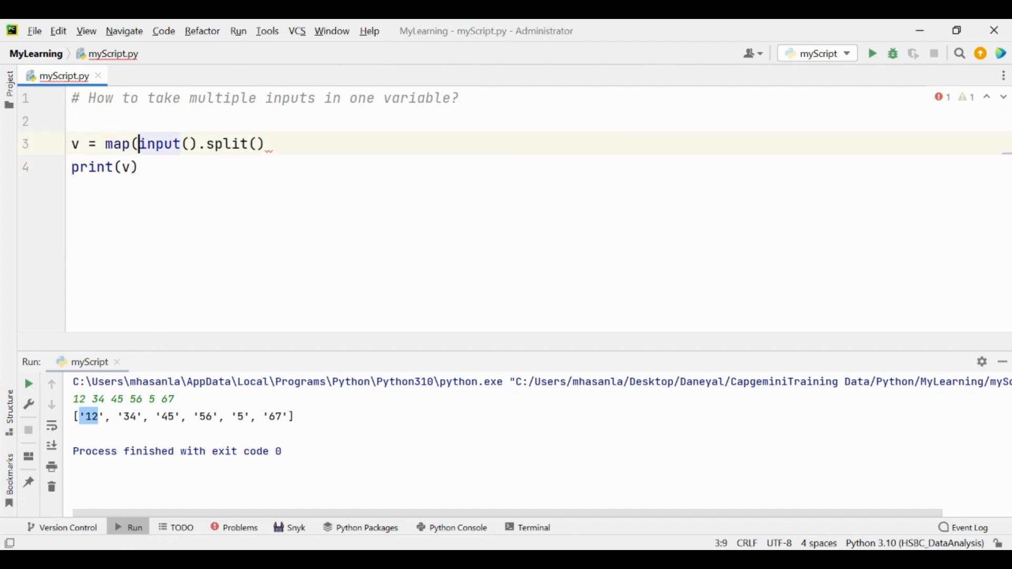
pyautogui.write('int,')
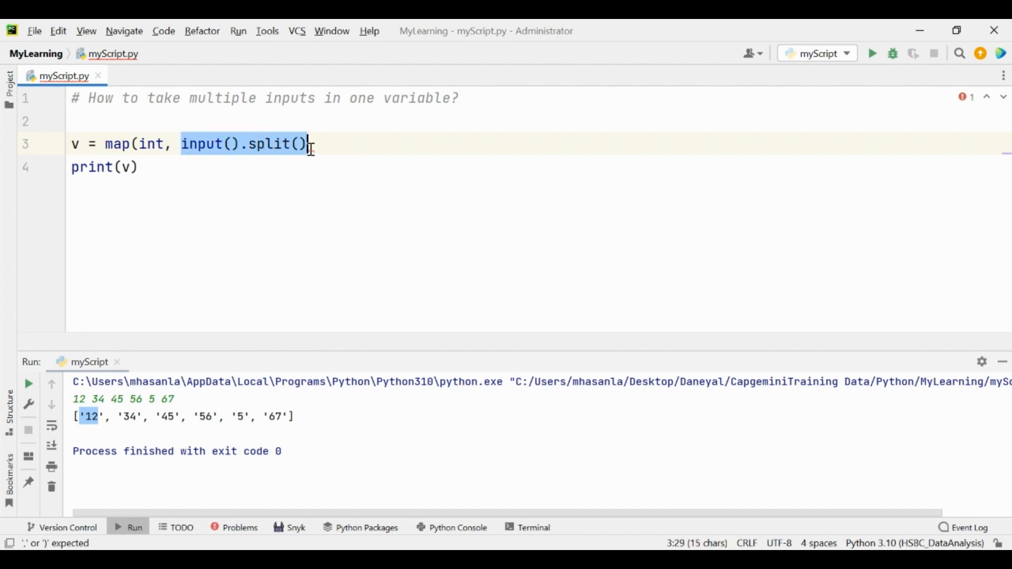
pyautogui.write(')')
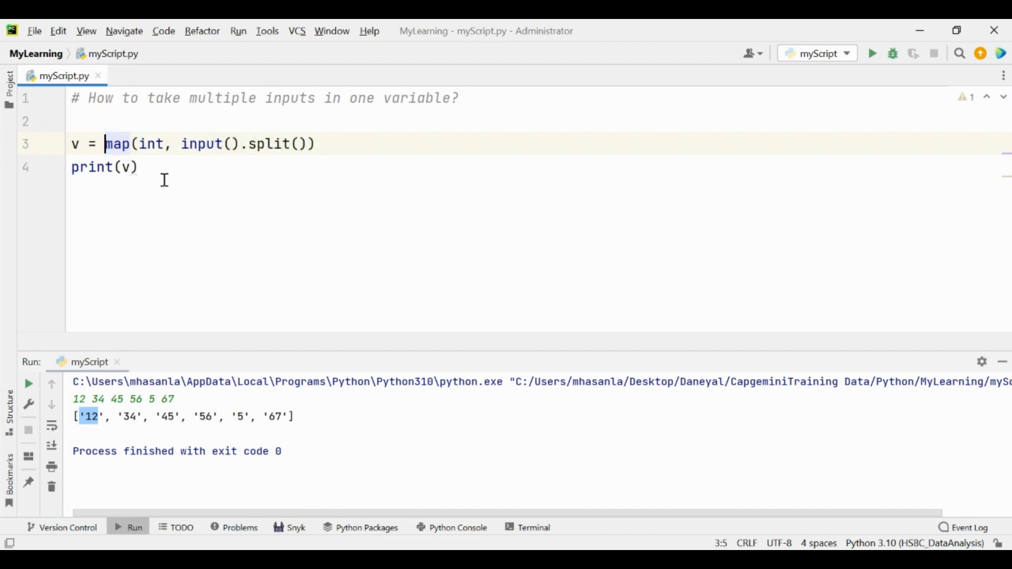
pyautogui.write('lits')
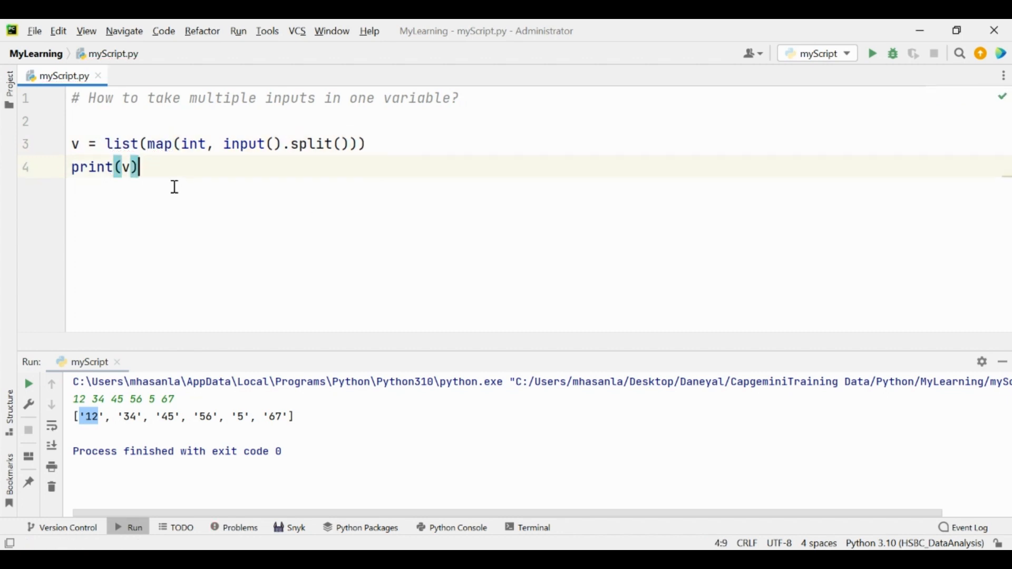
pyautogui.doubleClick(120, 143)
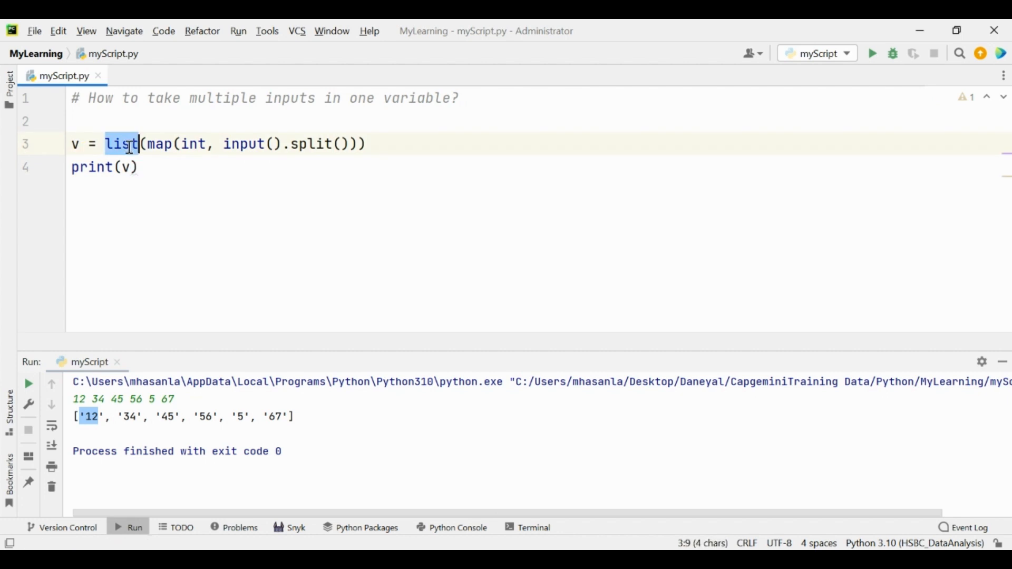
pyautogui.moveTo(332, 155)
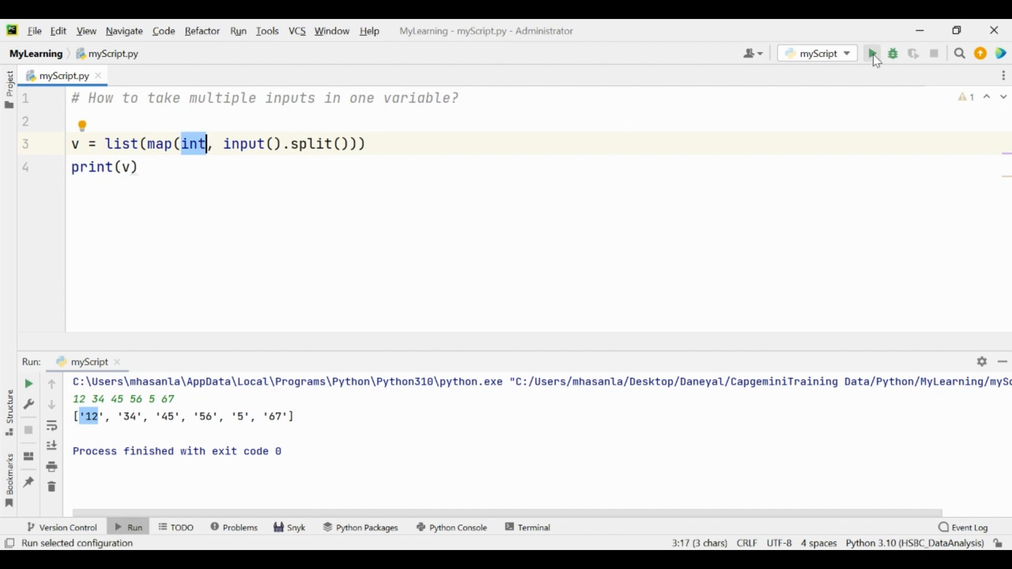
# Run with 1 2 43 4 56 to get [1, 2, 43, 4, 56], highlight int, and begin another run
pyautogui.click(872, 53)
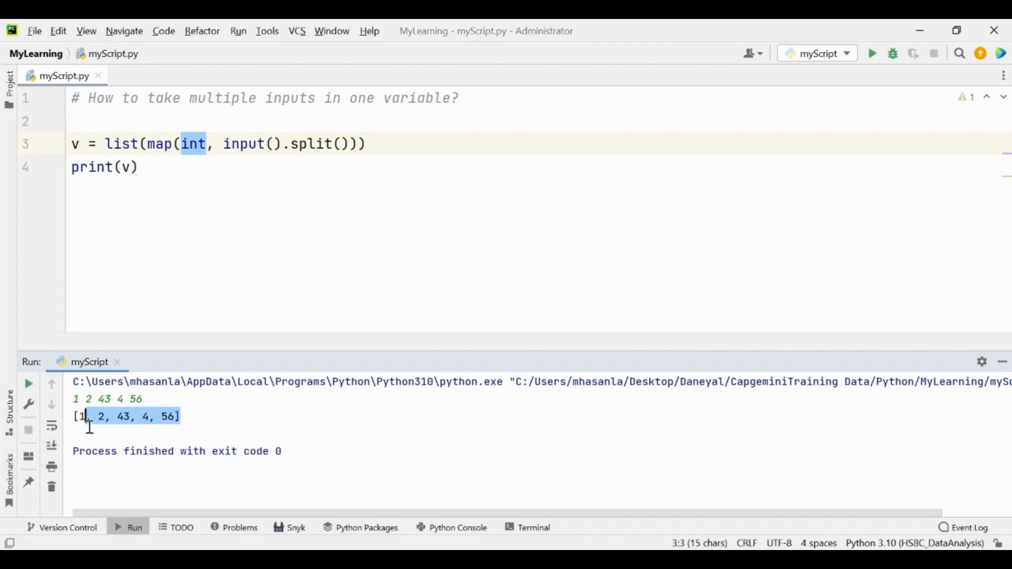
pyautogui.click(77, 143)
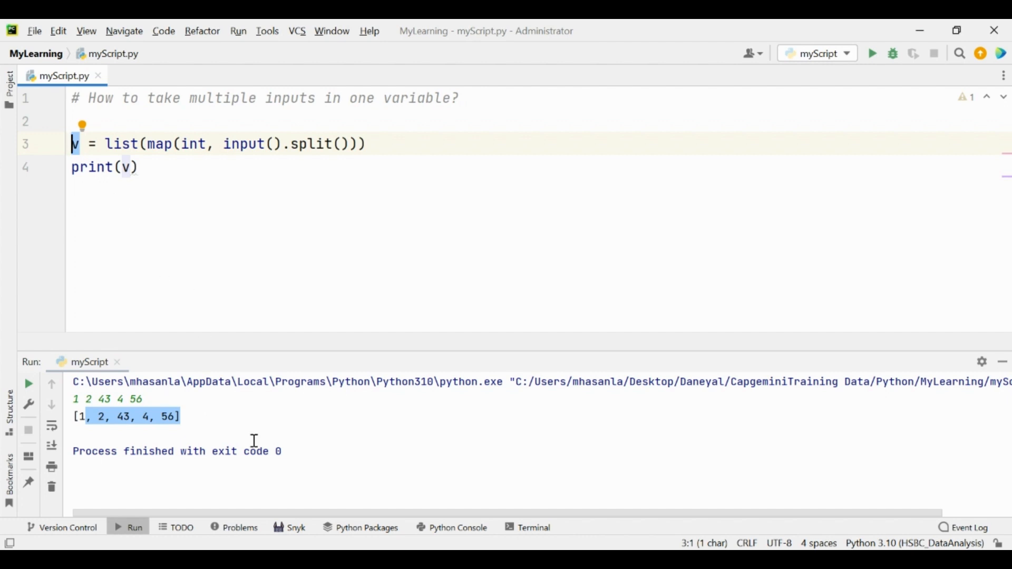
pyautogui.click(275, 175)
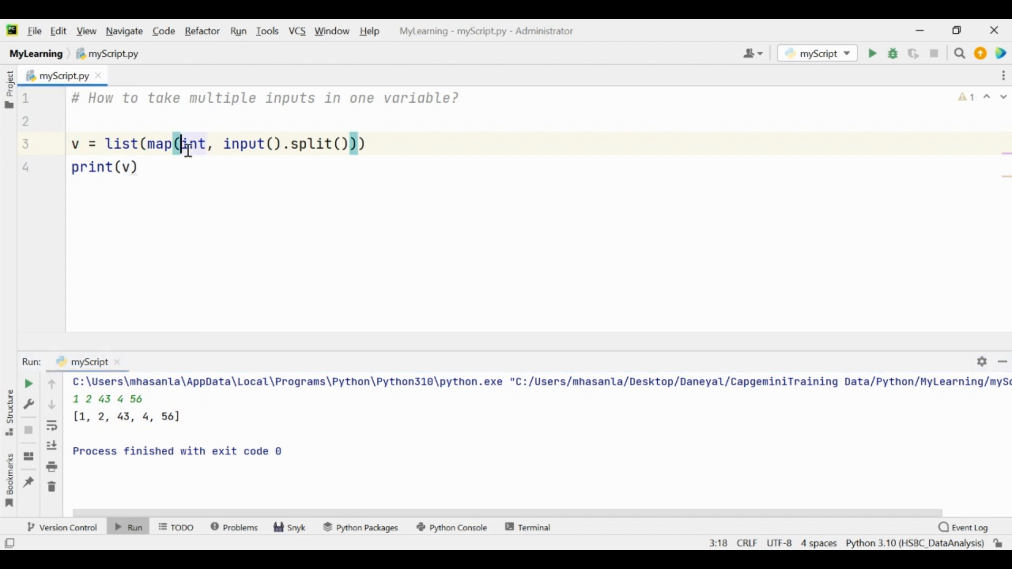
pyautogui.doubleClick(193, 145)
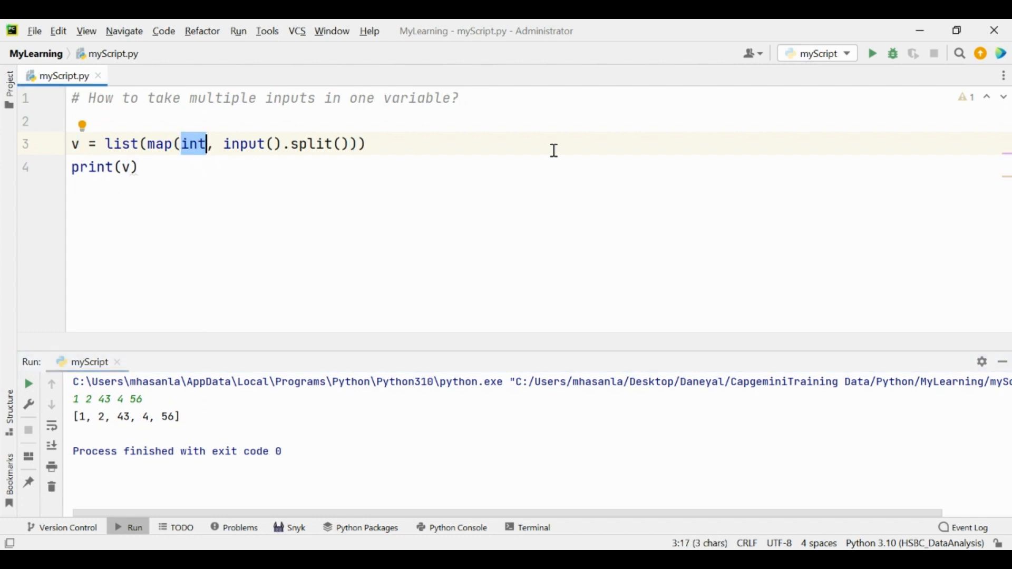
pyautogui.click(872, 53)
pyautogui.write('1 2 3 4')
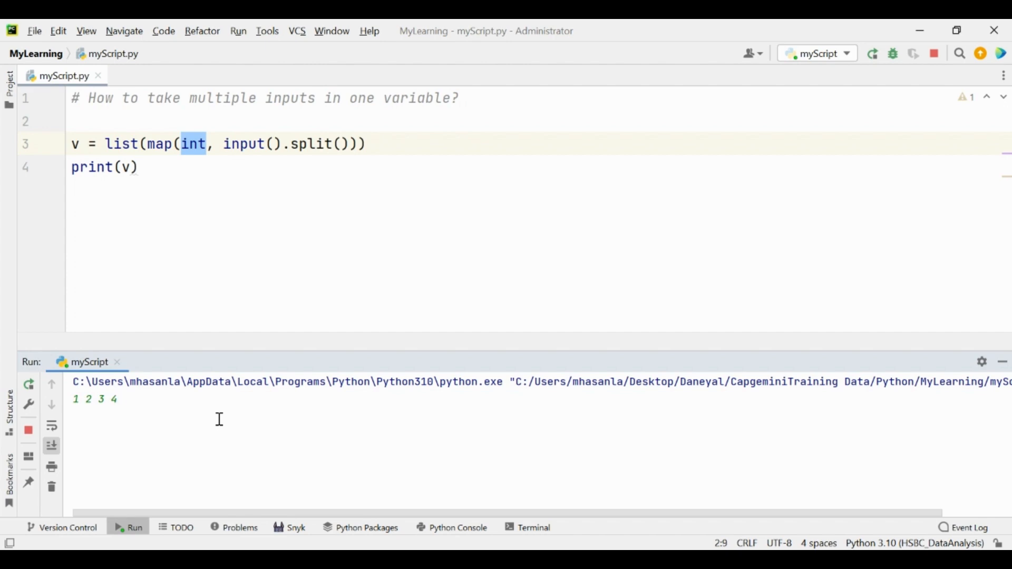
# Enter abc after 1 2 3 4 so the run fails with ValueError, and highlight 'abc' in the error
pyautogui.write('abc')
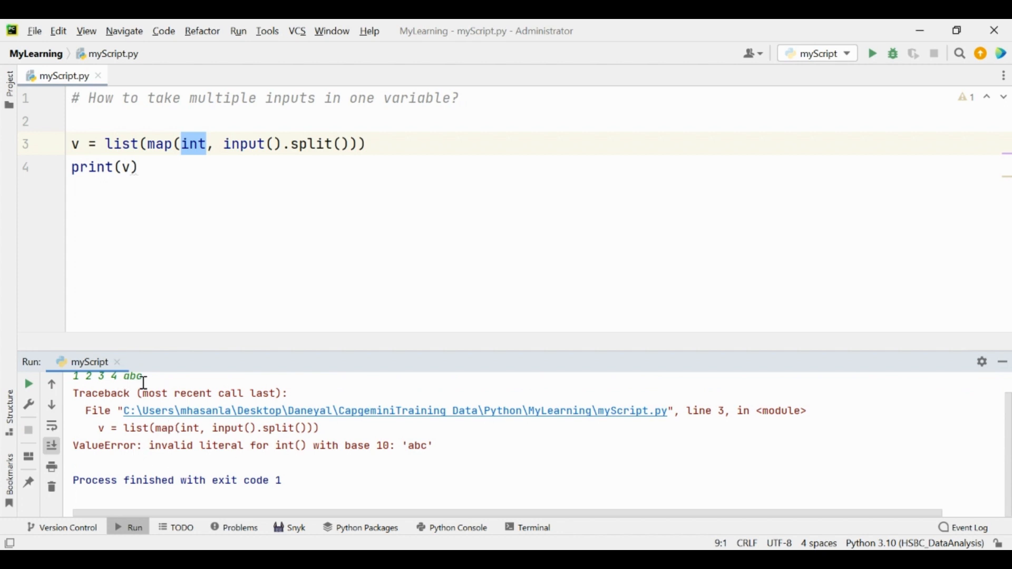
pyautogui.moveTo(205, 475)
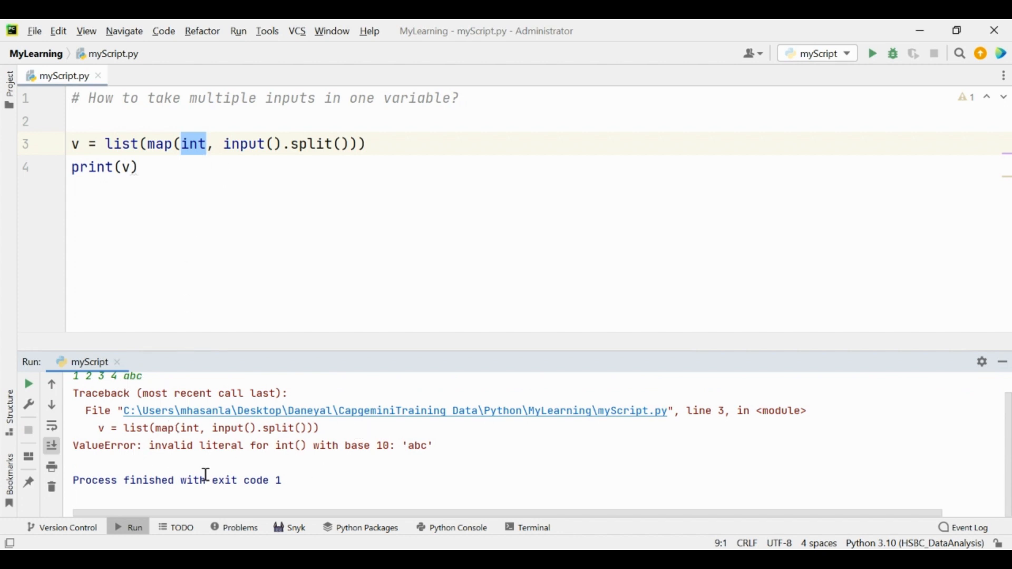
pyautogui.moveTo(273, 456)
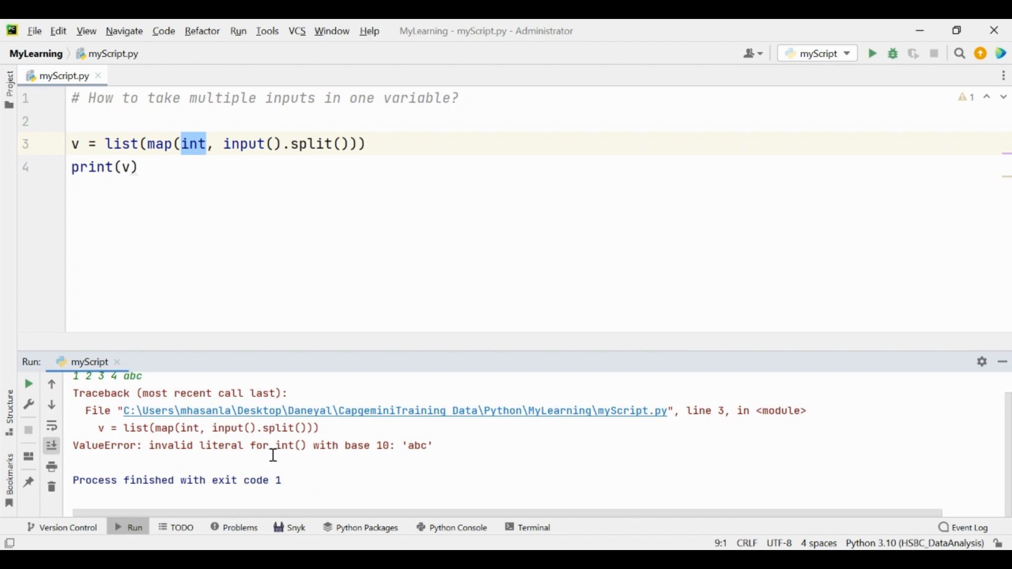
pyautogui.doubleClick(294, 445)
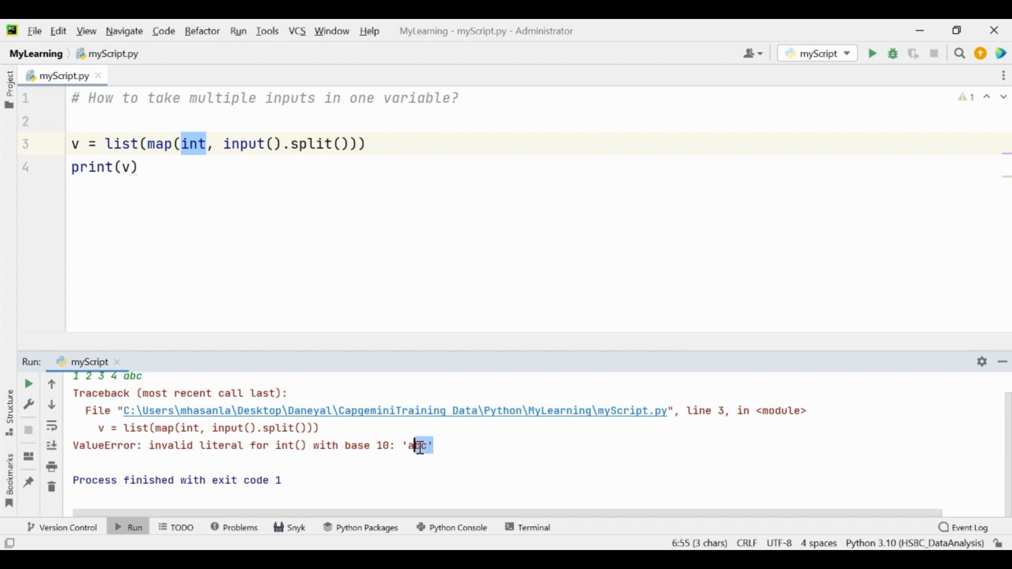
pyautogui.moveTo(291, 192)
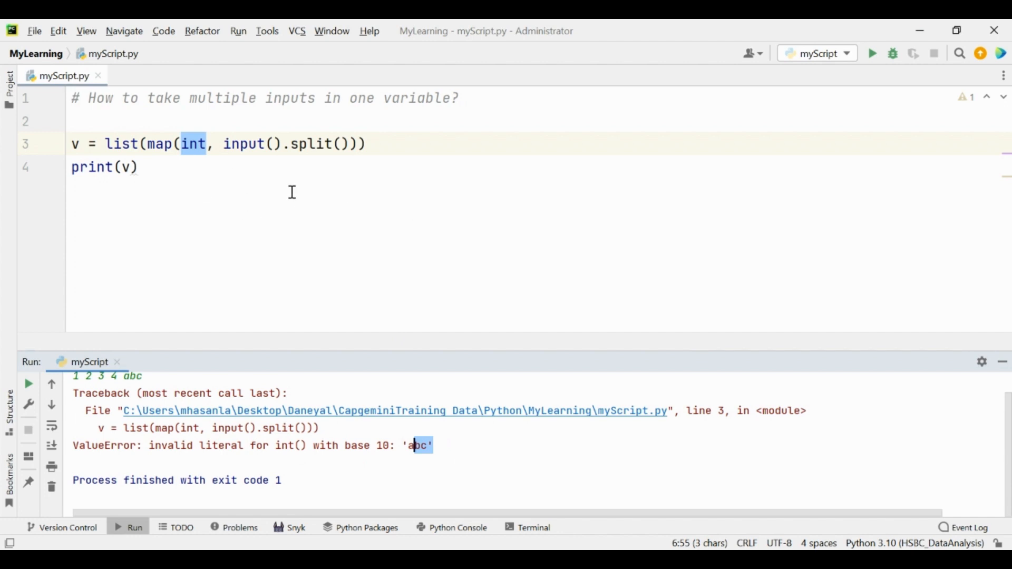
pyautogui.moveTo(228, 202)
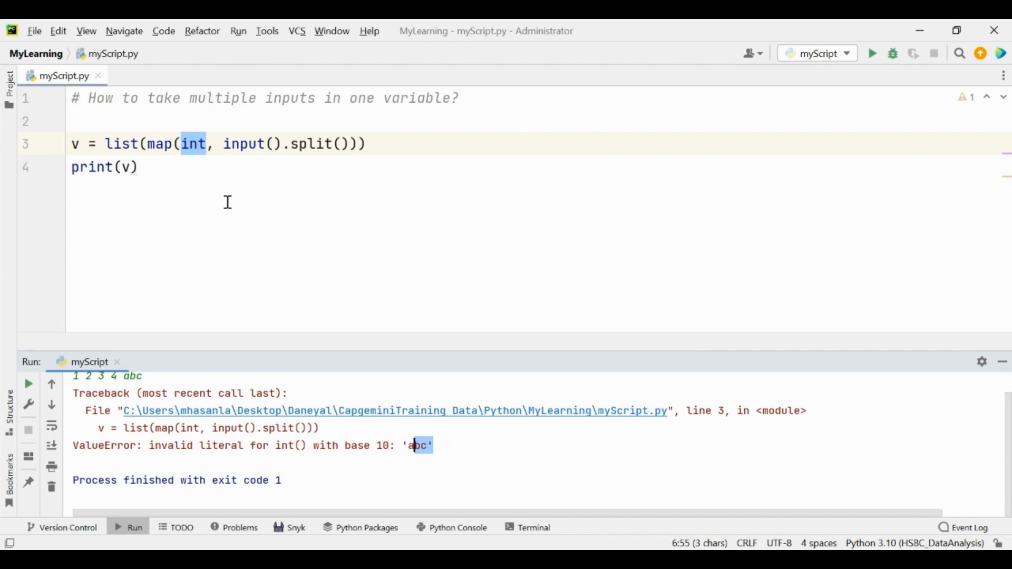
pyautogui.moveTo(206, 172)
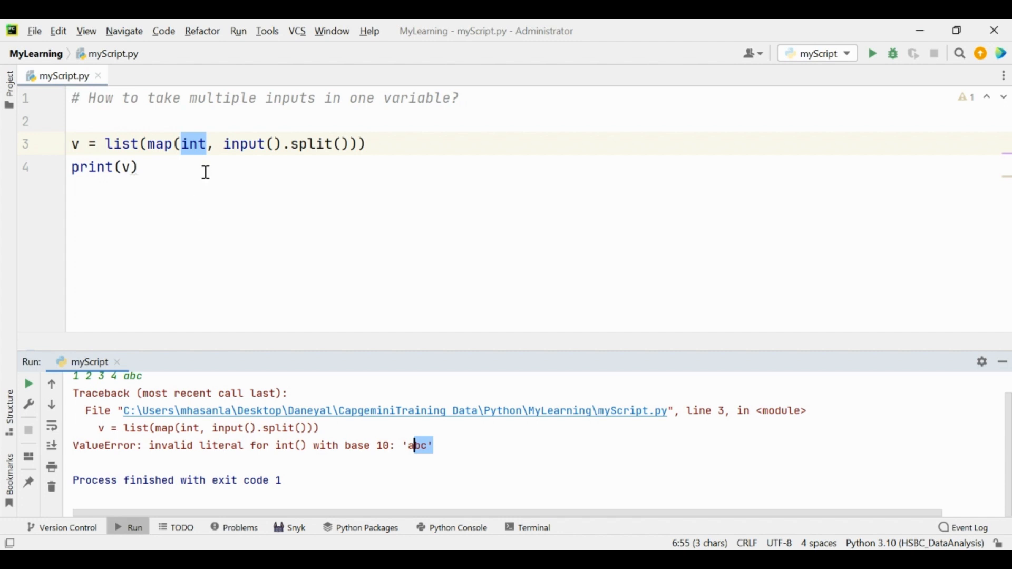
pyautogui.moveTo(204, 258)
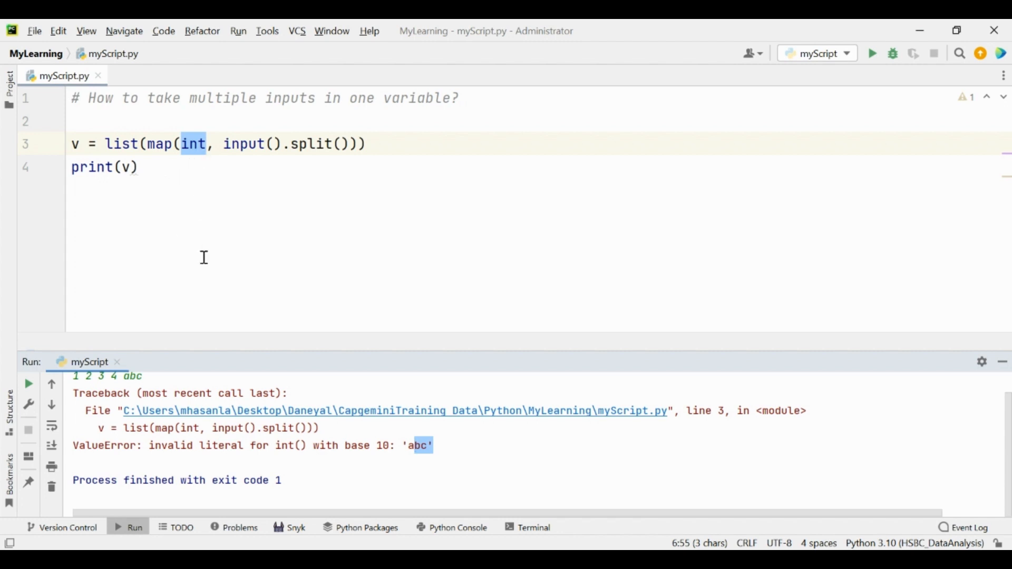
pyautogui.moveTo(131, 392)
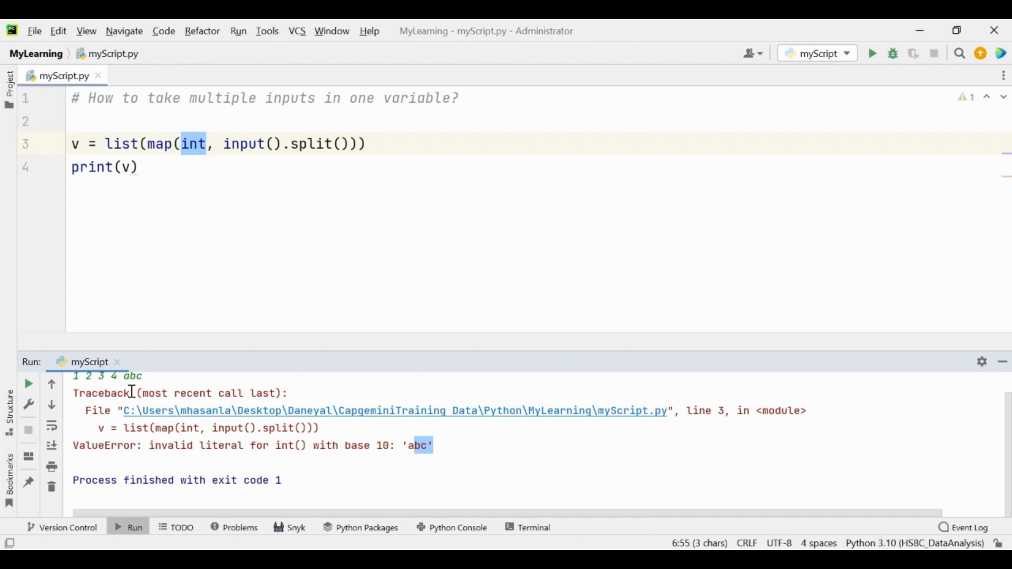